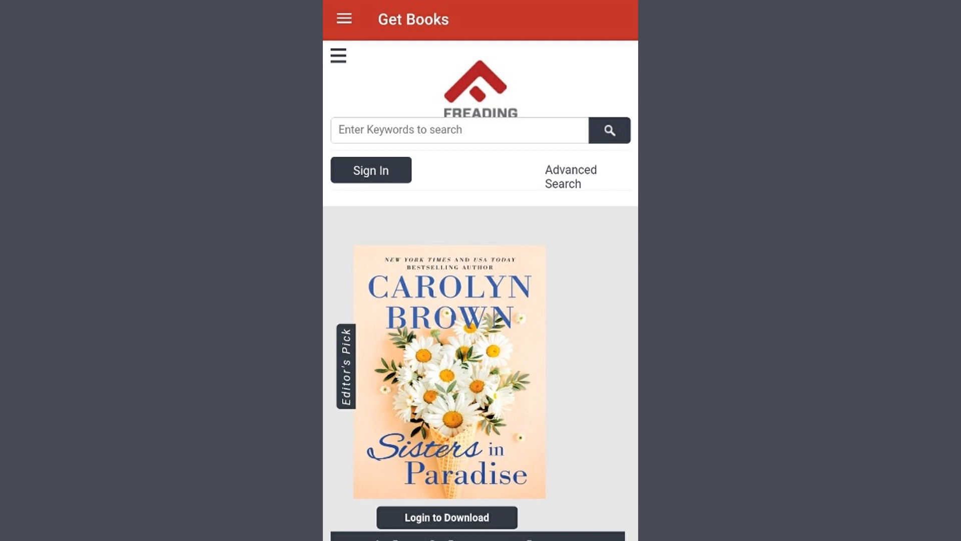
- Start signing in to a library account from Freading's Sign In
click(371, 170)
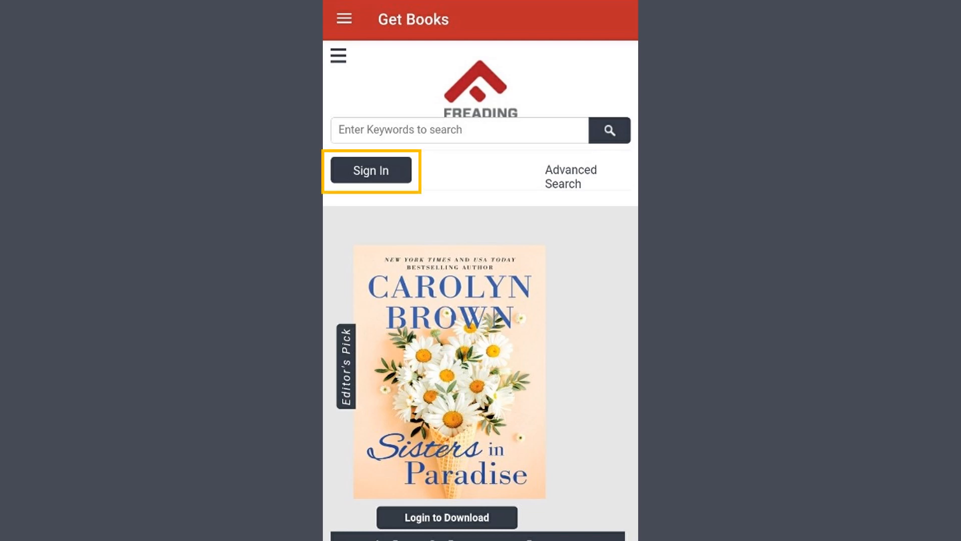
click(371, 170)
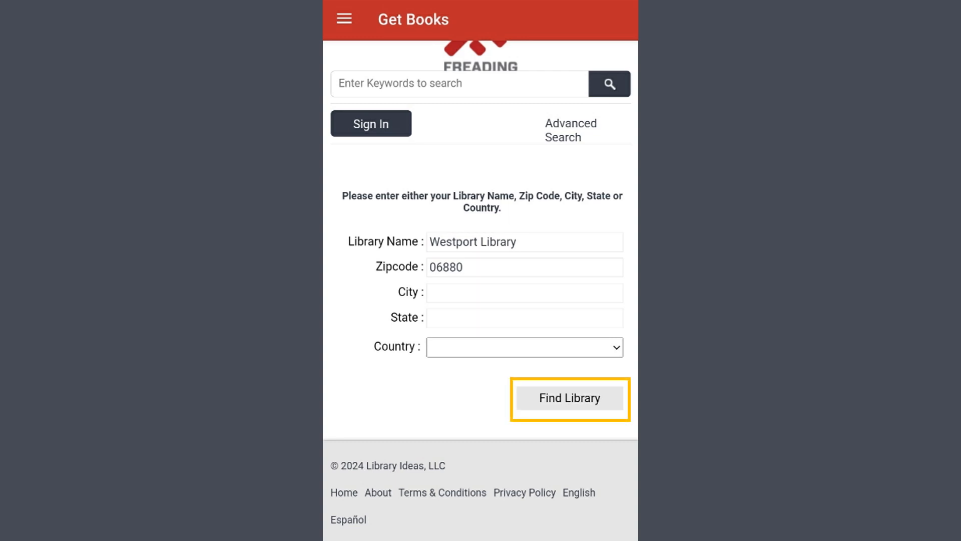
- Look up matching libraries and pick THE WESTPORT LIBRARY from the results
click(568, 399)
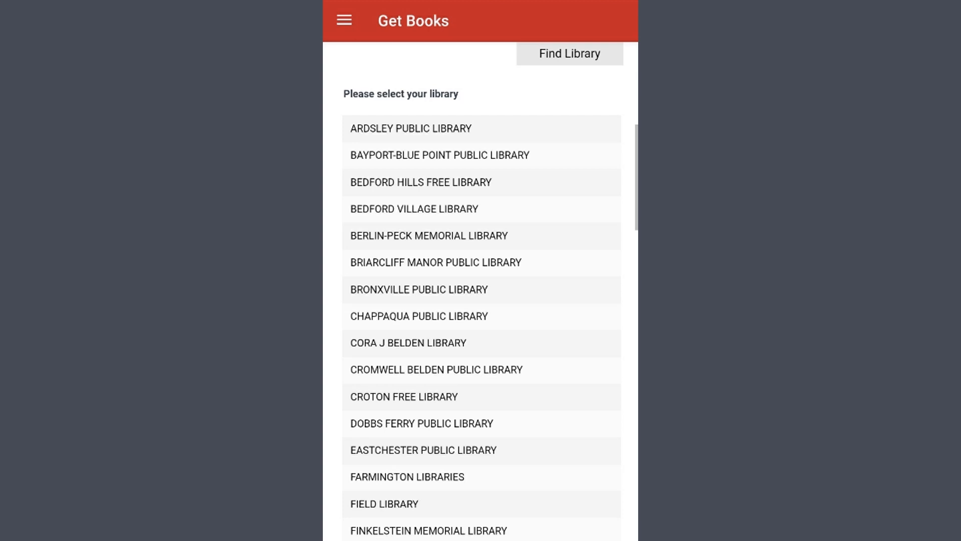
scroll(down, 3)
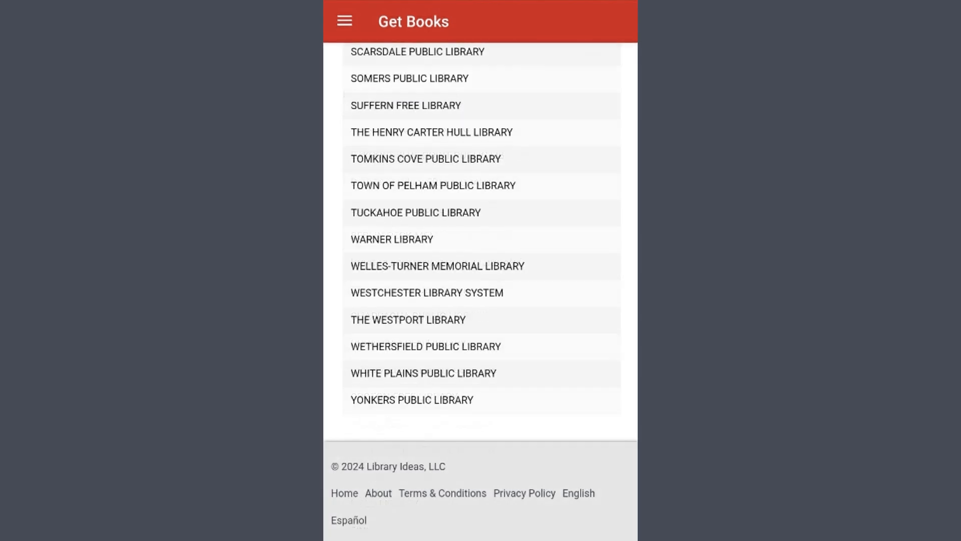
click(408, 319)
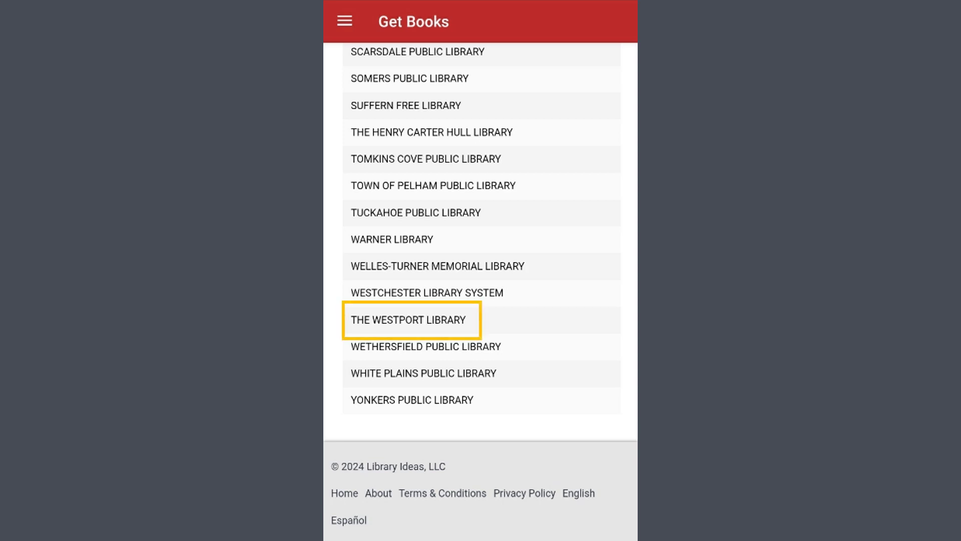
click(410, 320)
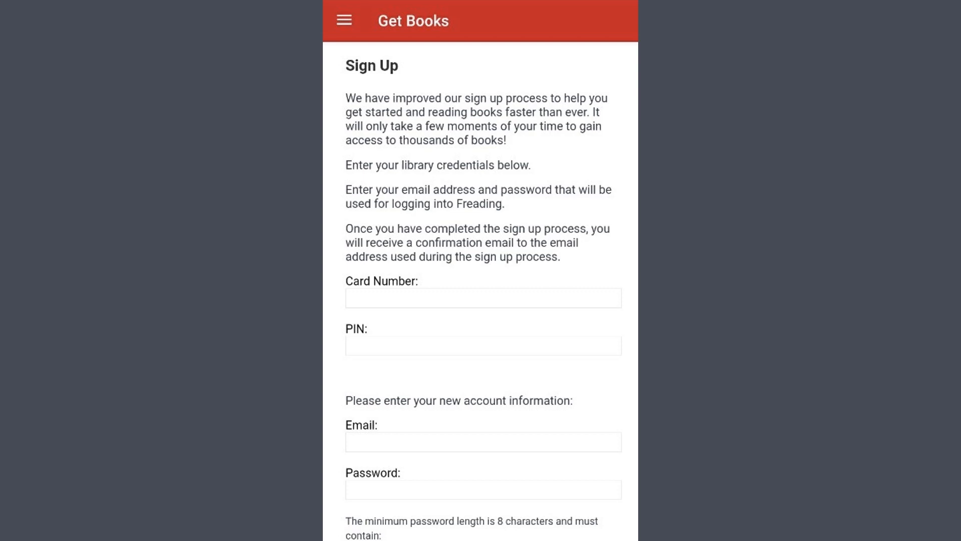
- Scroll through the Card Number, PIN, Email and Password sign-up fields
scroll(down, 3)
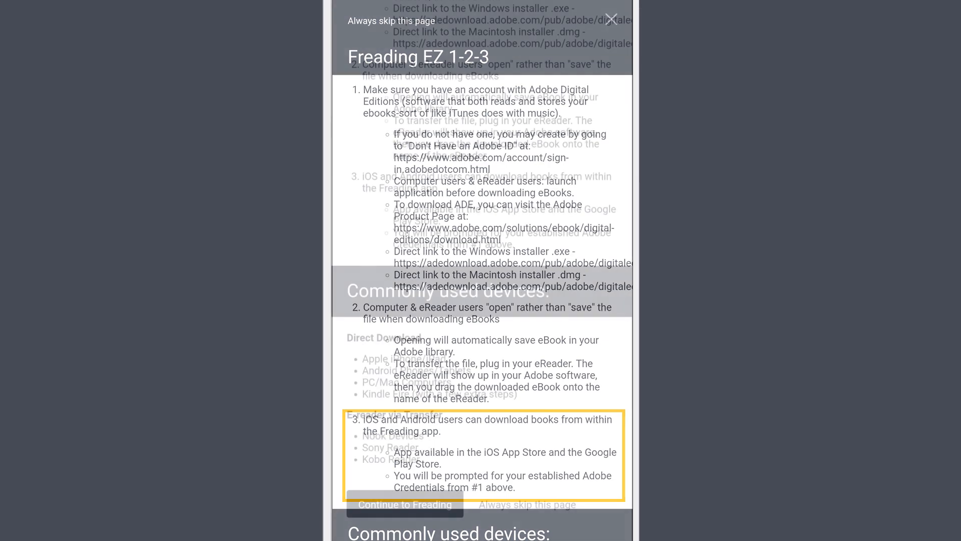
- Continue past the EZ 1-2-3 guide to the Westport Library Freading site
click(615, 17)
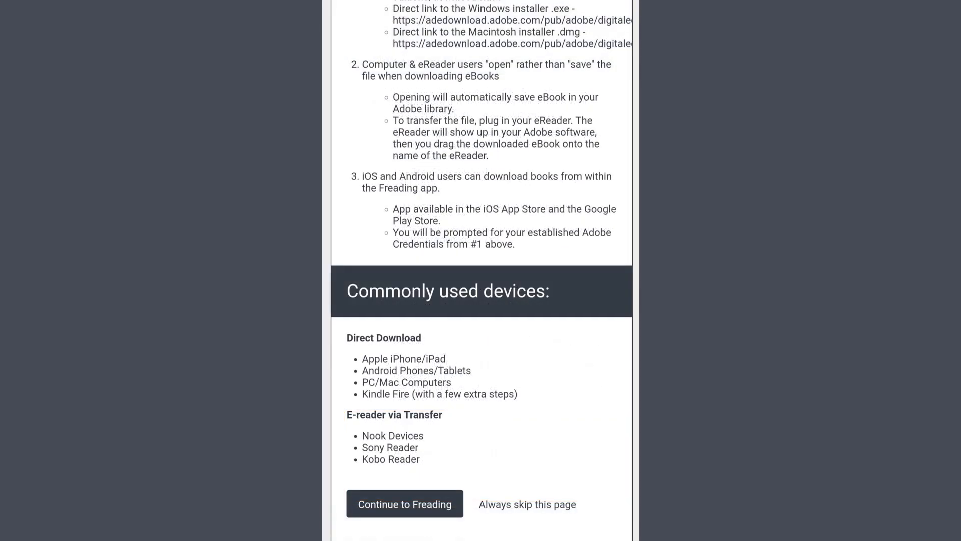
click(405, 503)
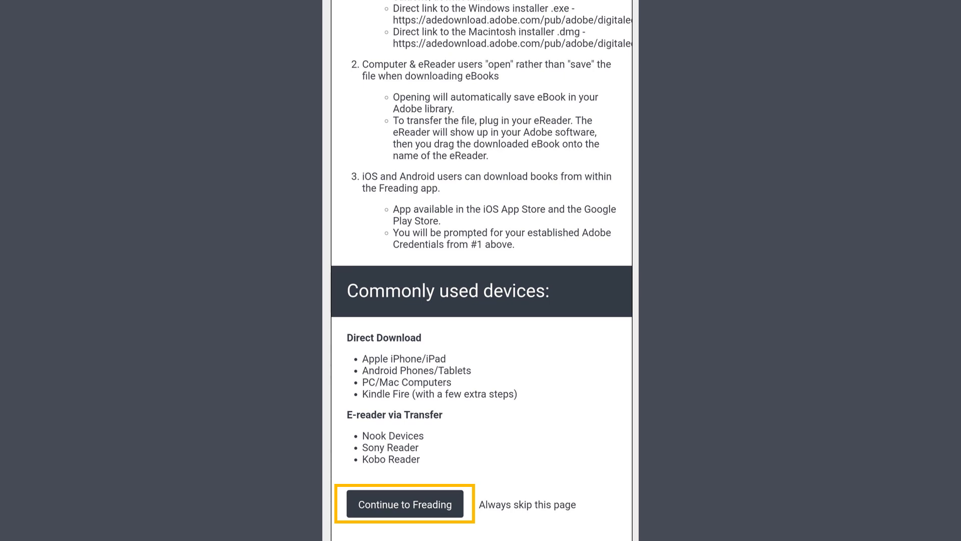
click(405, 503)
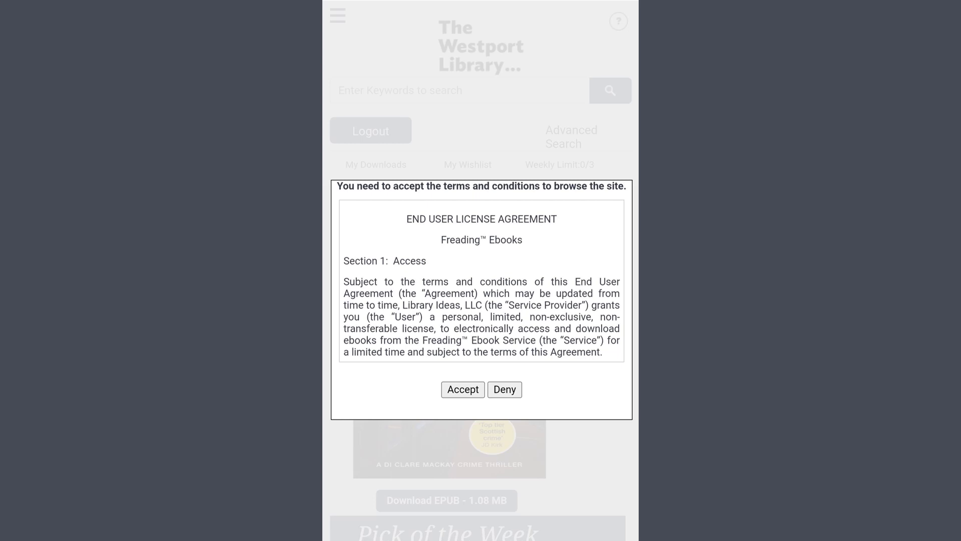
- Accept the license agreement and check the 0/3 weekly limit and Featured list
click(463, 389)
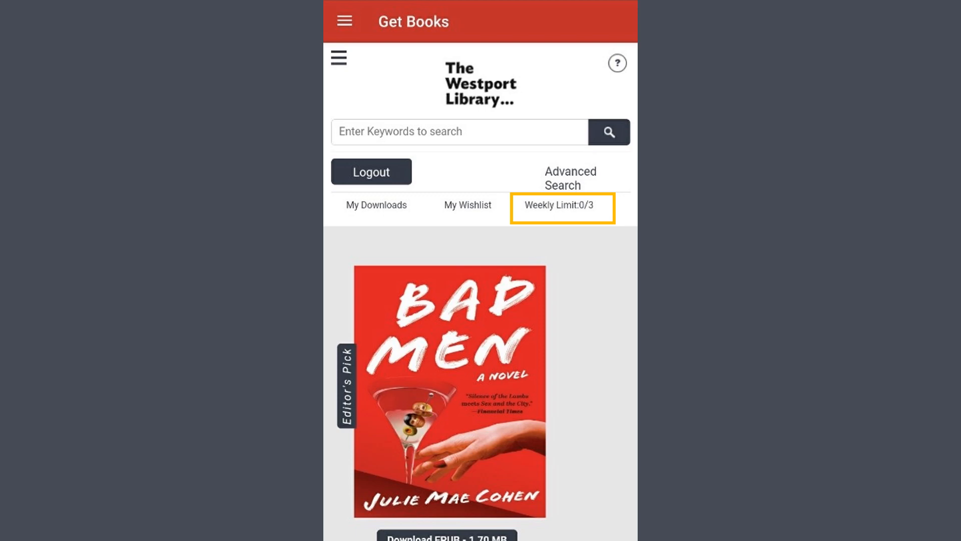
click(338, 57)
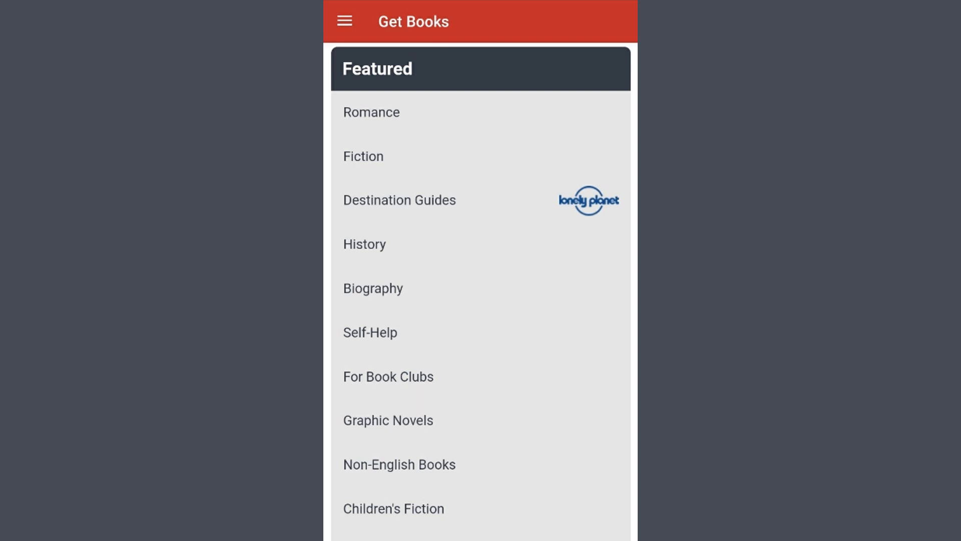
click(345, 21)
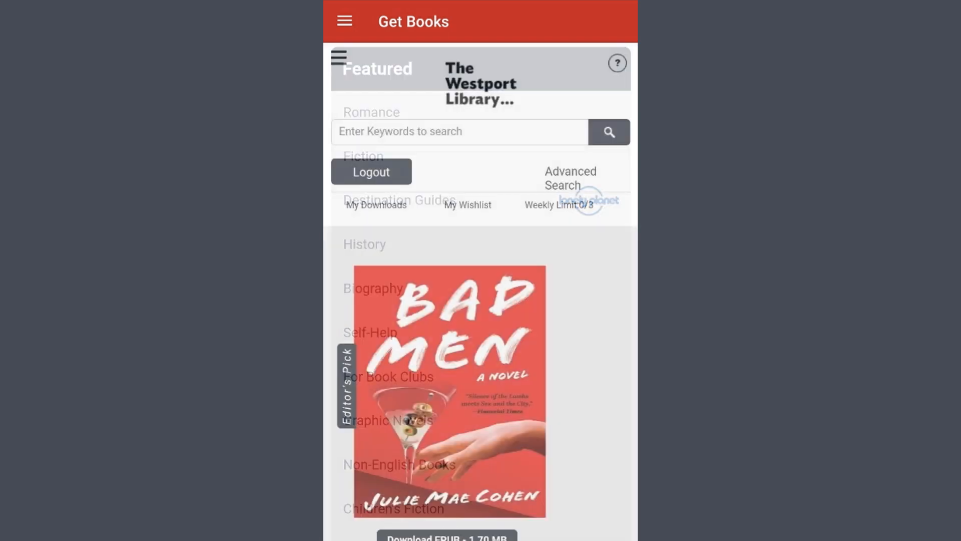
click(345, 21)
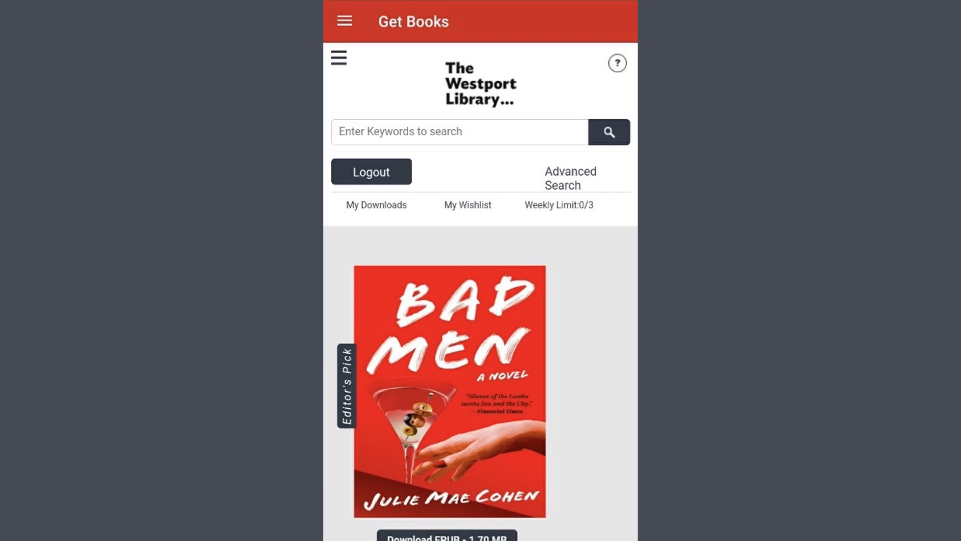
- Search for 'Lonely Planet Sweden', then open and close Filter Results
click(458, 132)
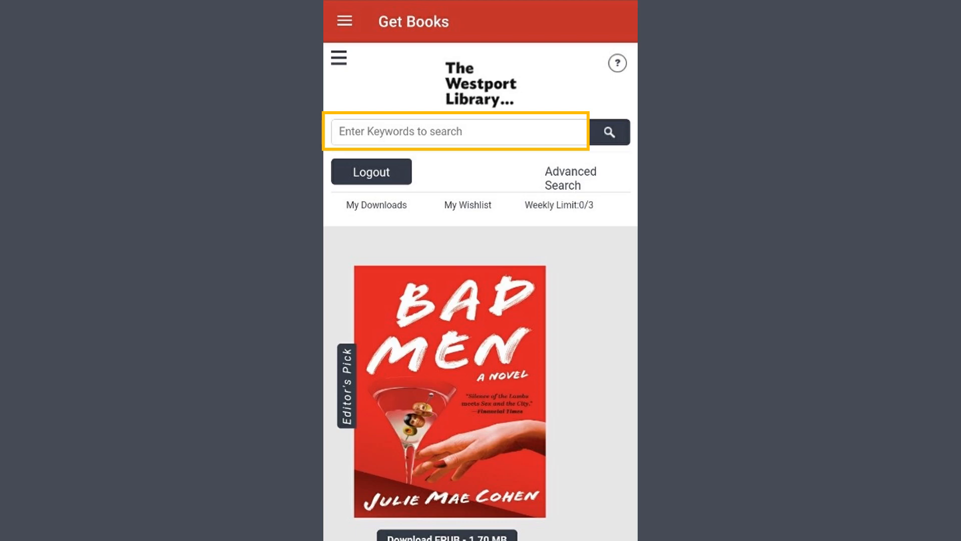
text(Lonely Planet Sweden)
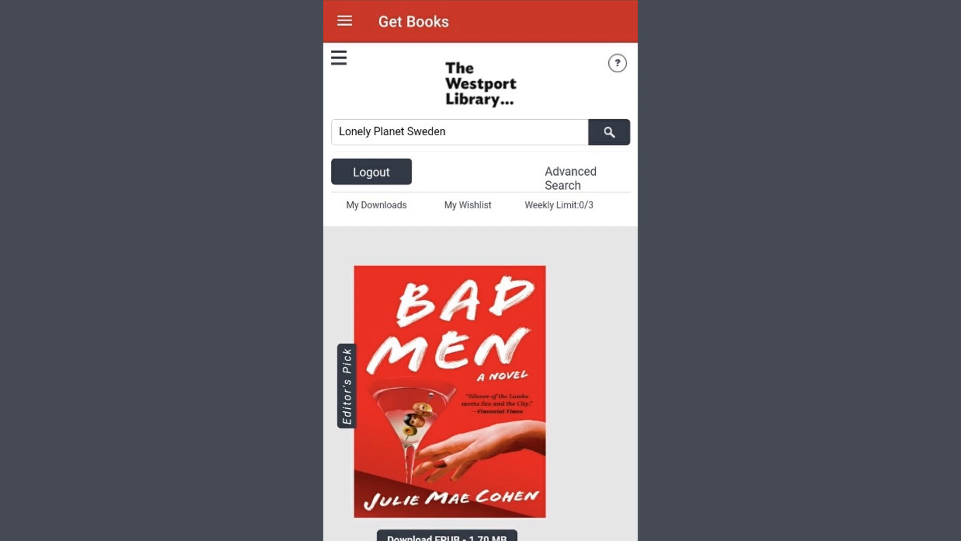
click(609, 132)
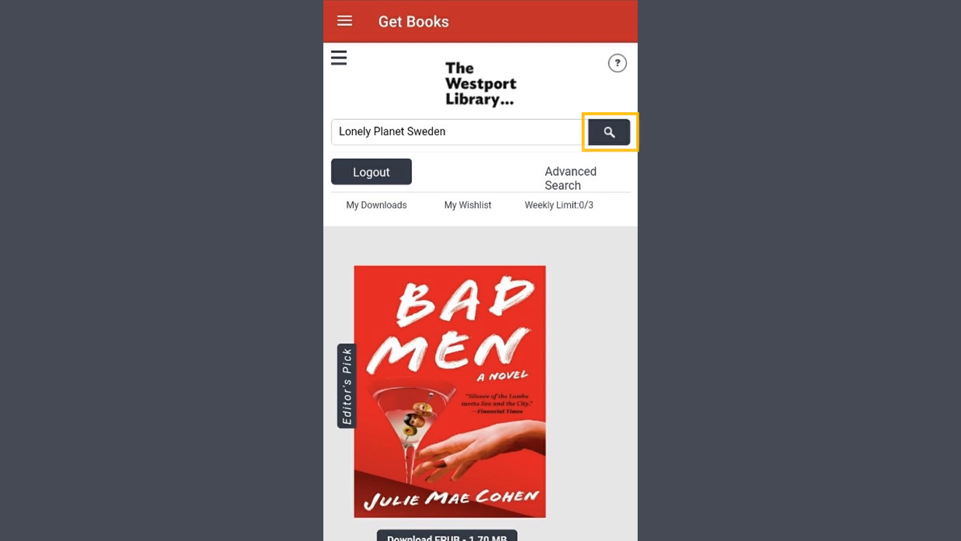
click(609, 132)
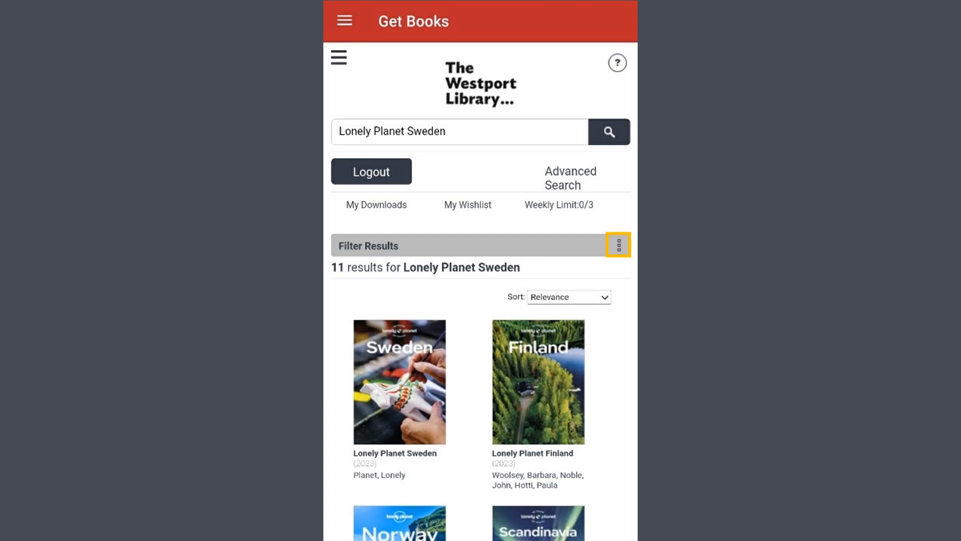
click(618, 244)
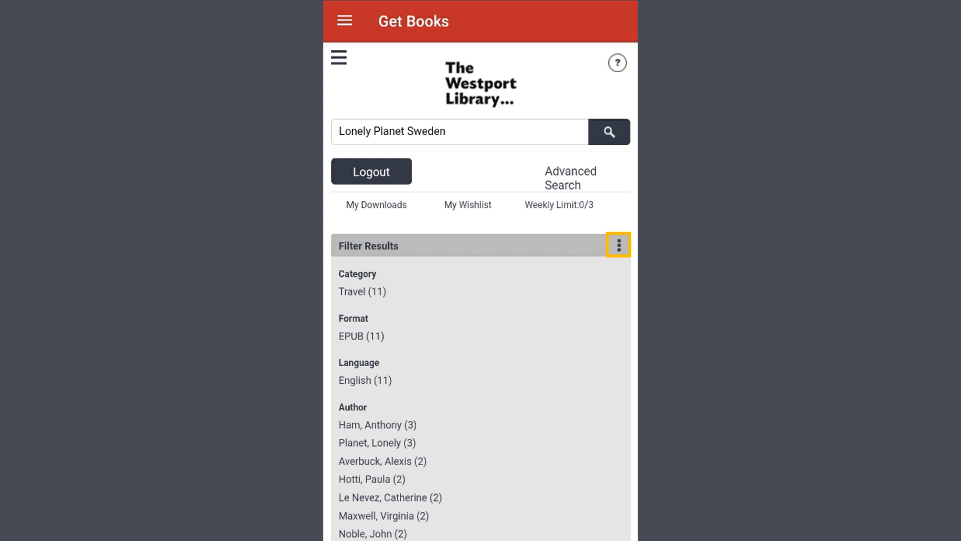
click(618, 245)
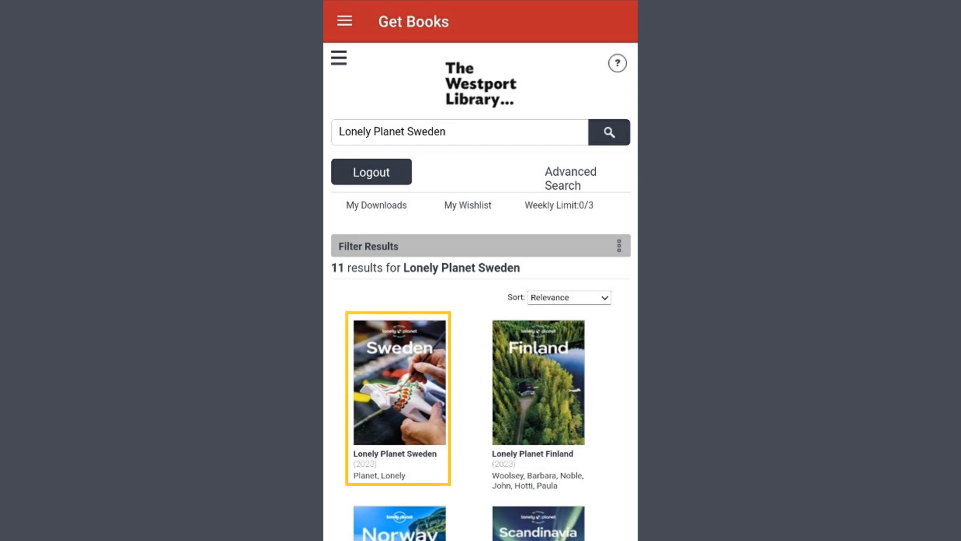
- Open Lonely Planet Sweden's details and download its 161.63 MB EPUB
click(399, 383)
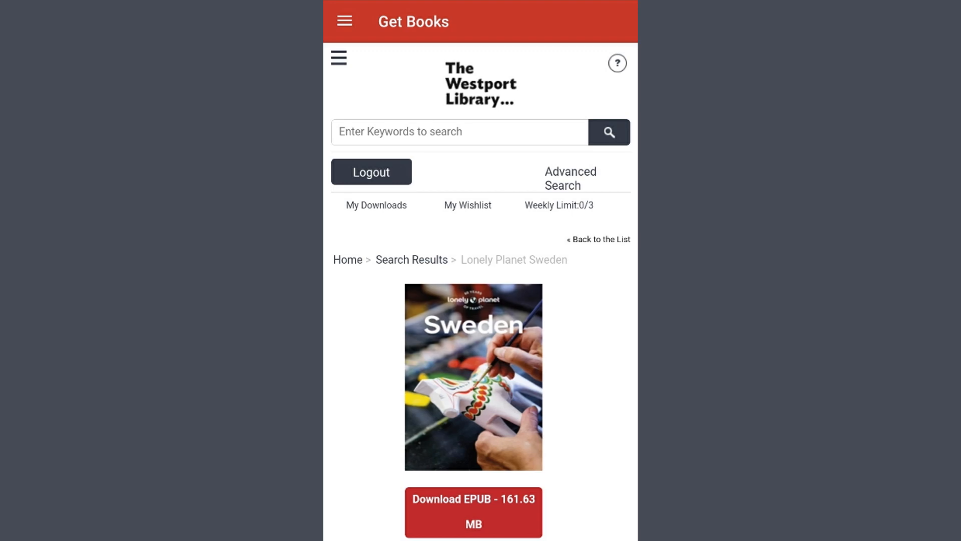
scroll(down, 3)
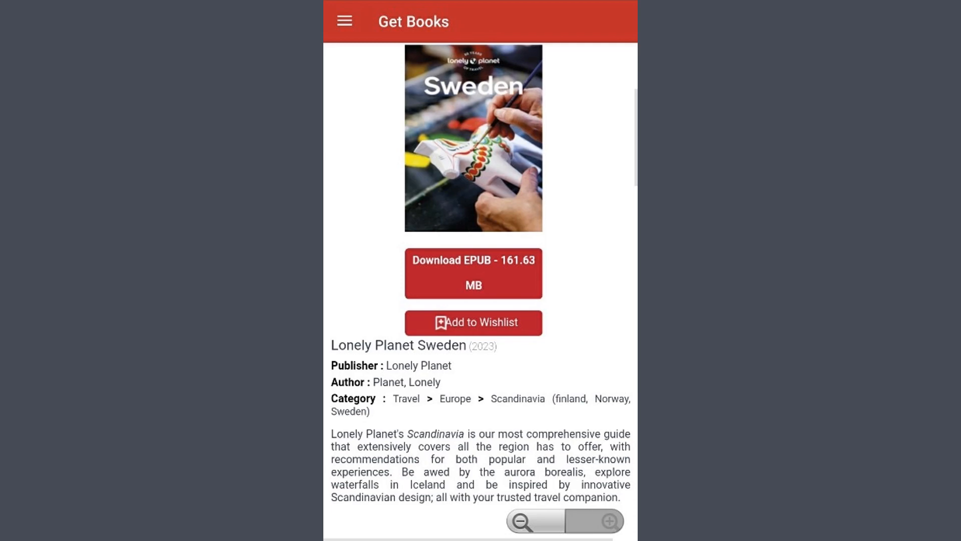
click(473, 274)
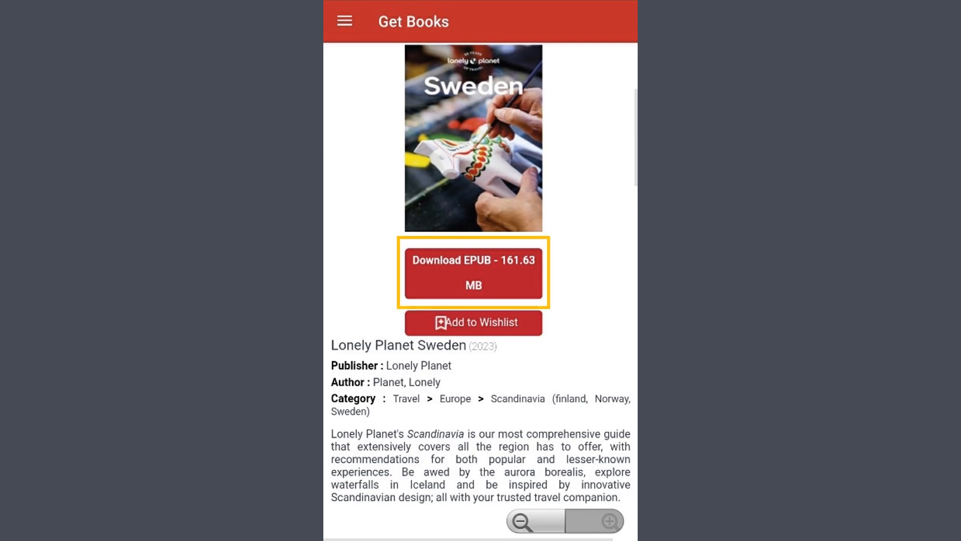
click(474, 273)
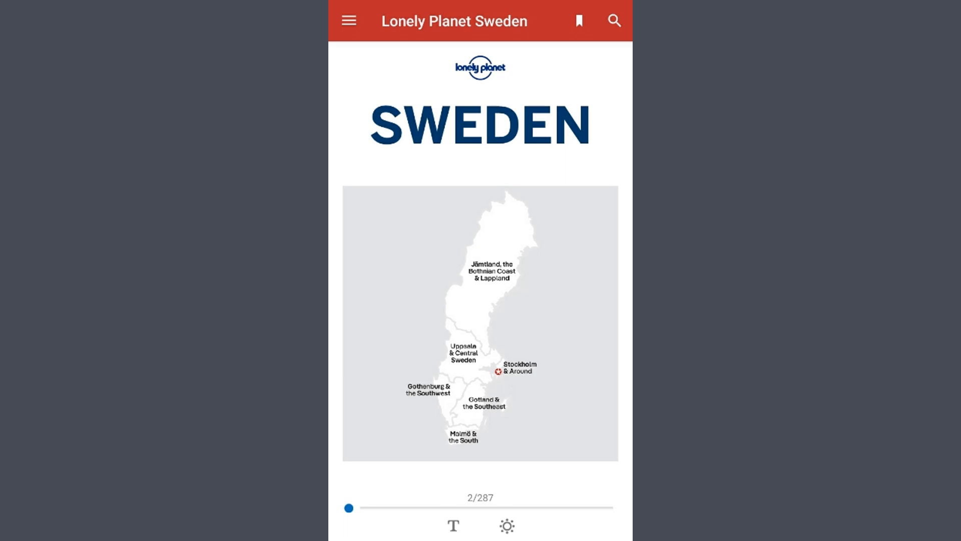
- In the reader, try book search, then show the theme and brightness panel
click(579, 22)
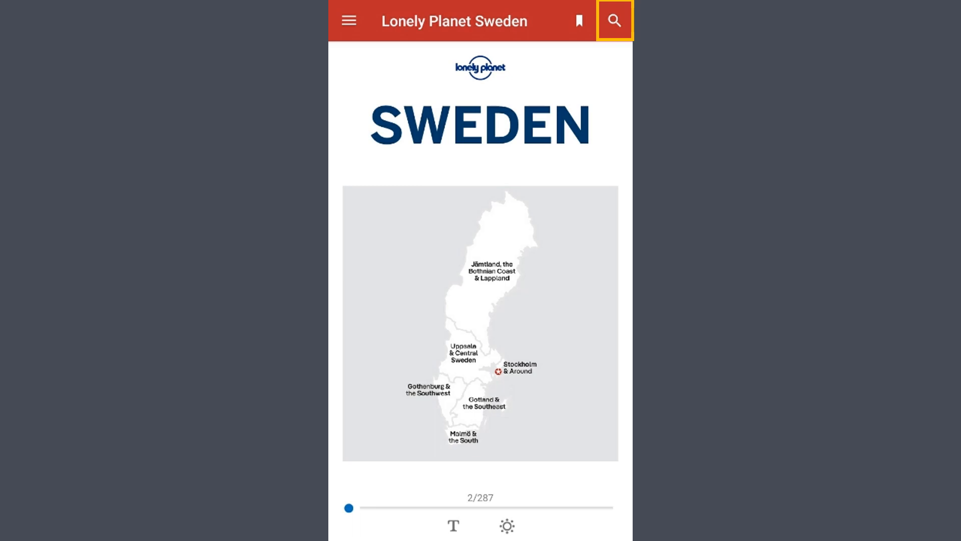
click(453, 526)
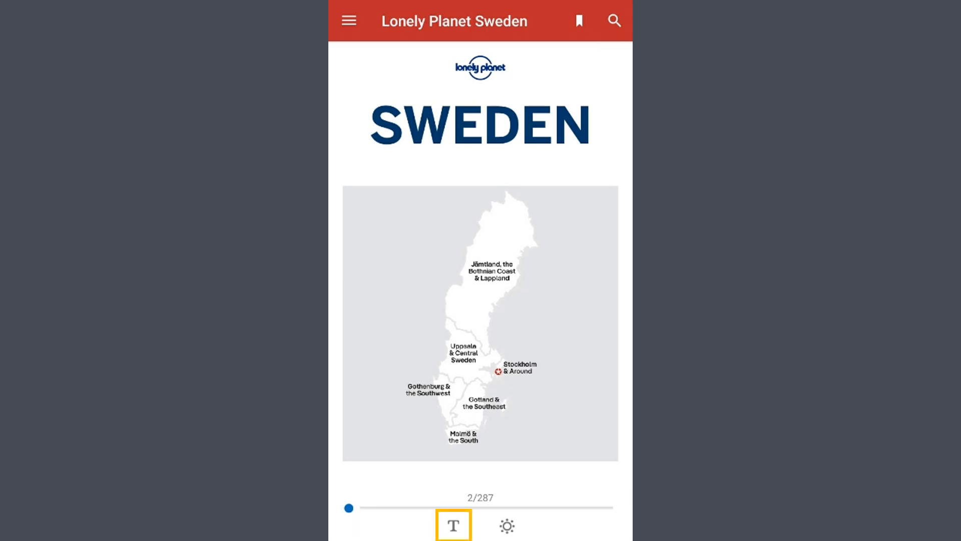
click(452, 525)
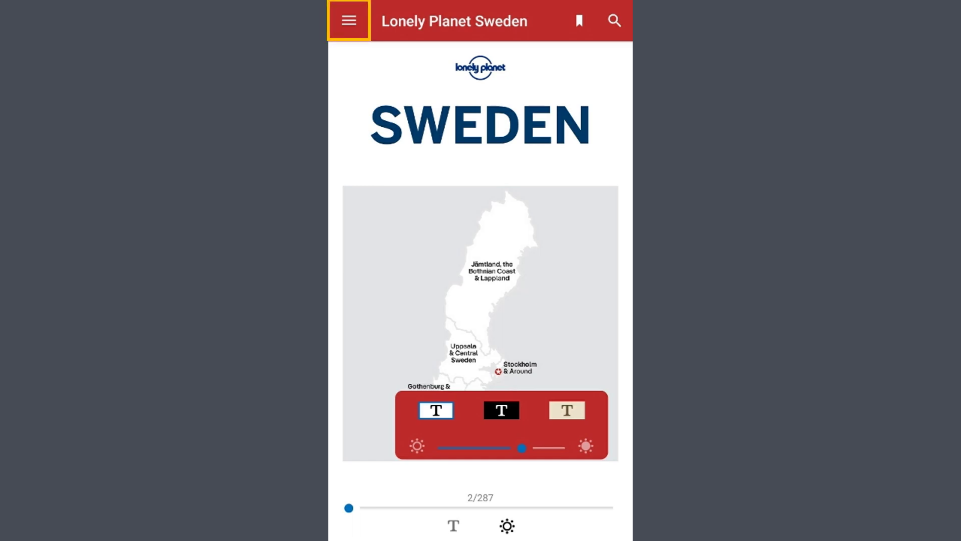
- Switch from the reader to the Library list via the hamburger menu
click(349, 21)
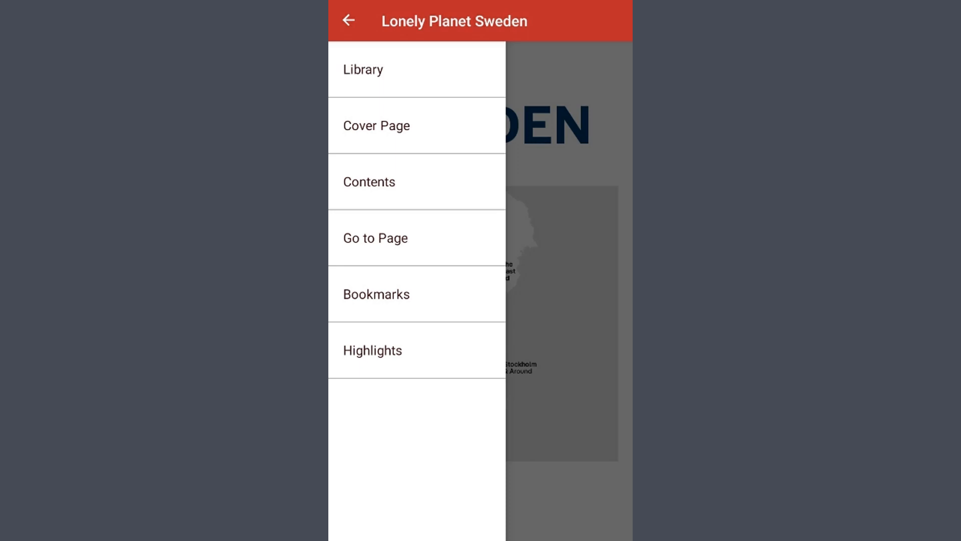
click(362, 69)
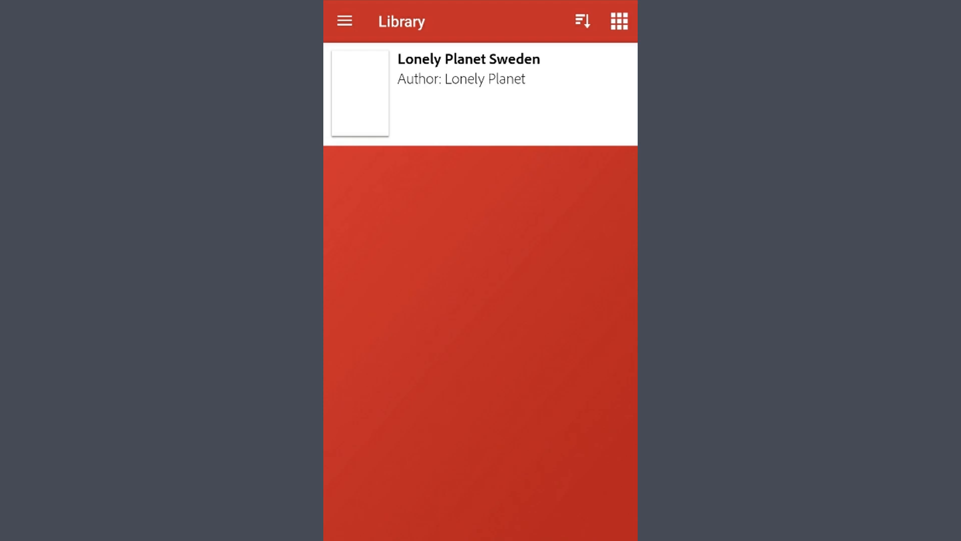
- Open the Library hamburger menu and choose Info
click(345, 21)
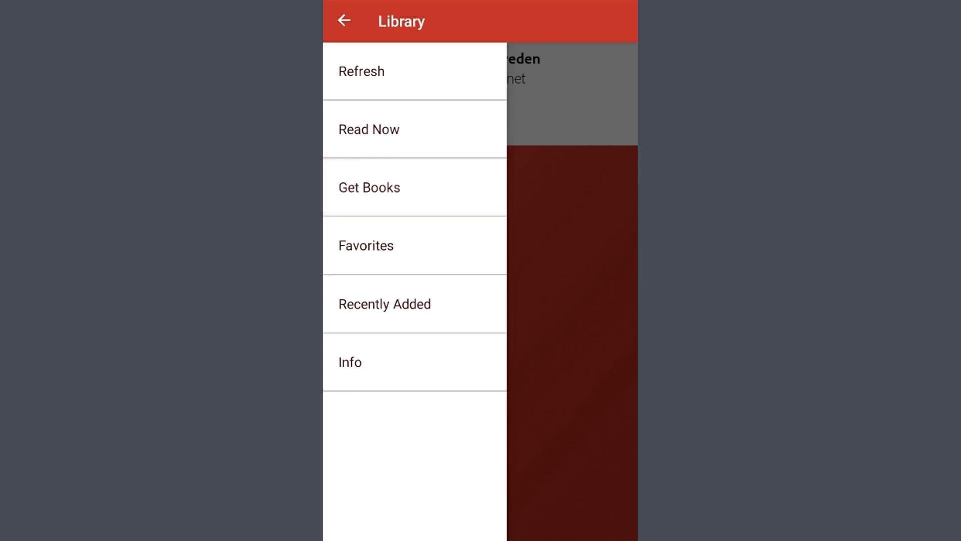
click(411, 362)
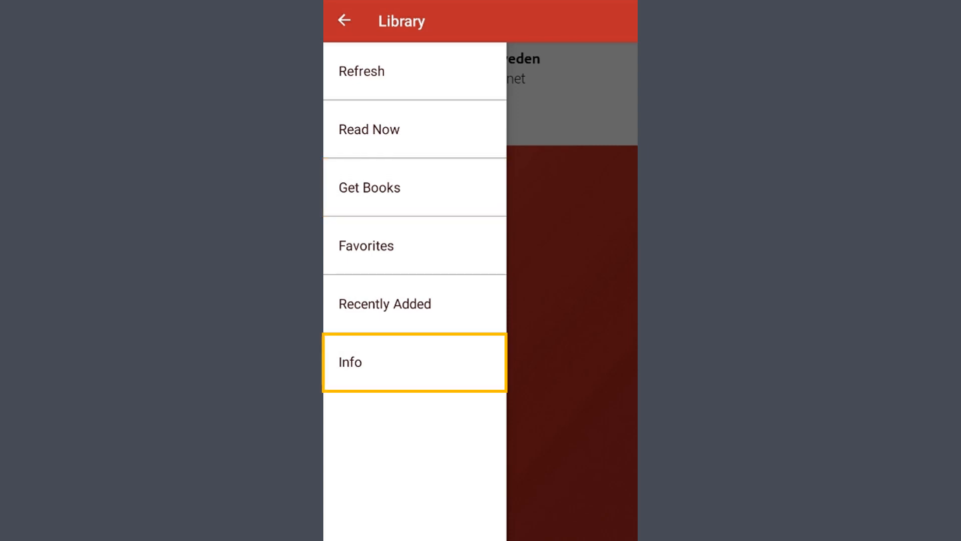